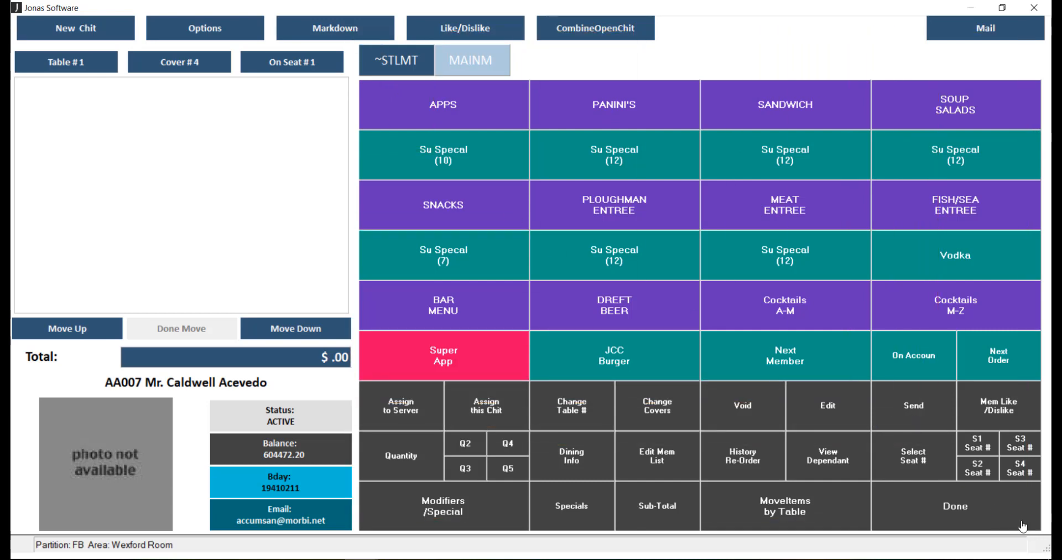
mouse_move(571, 319)
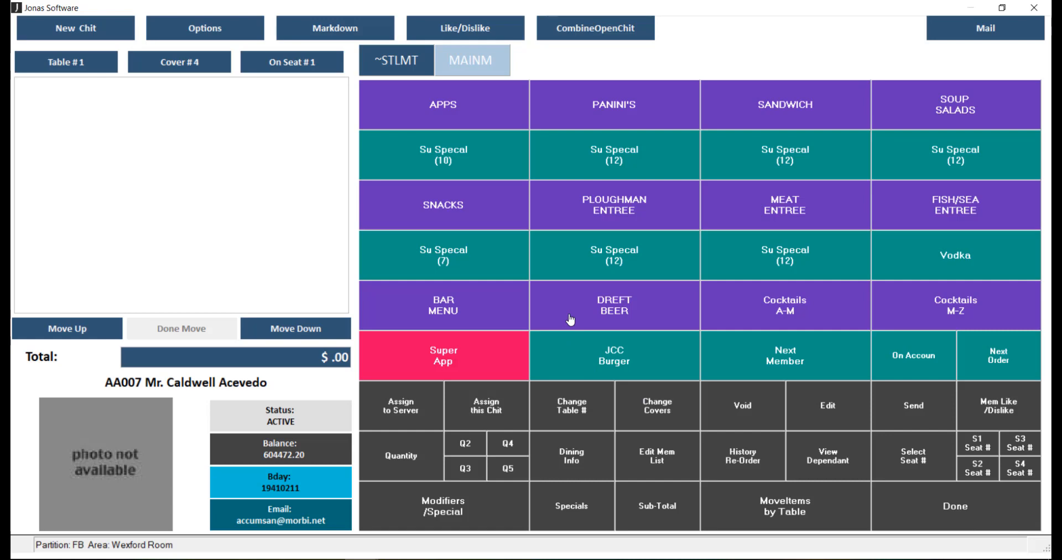
Step: Browse the draft beer items, return to the main menu and add Crumbed Mushrooms for seat 1
left_click(613, 305)
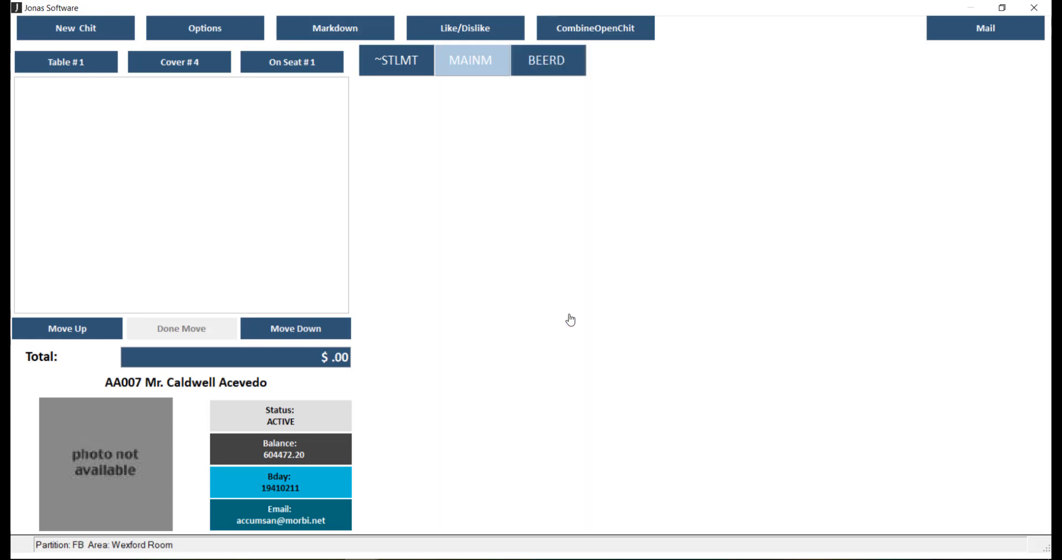
left_click(547, 61)
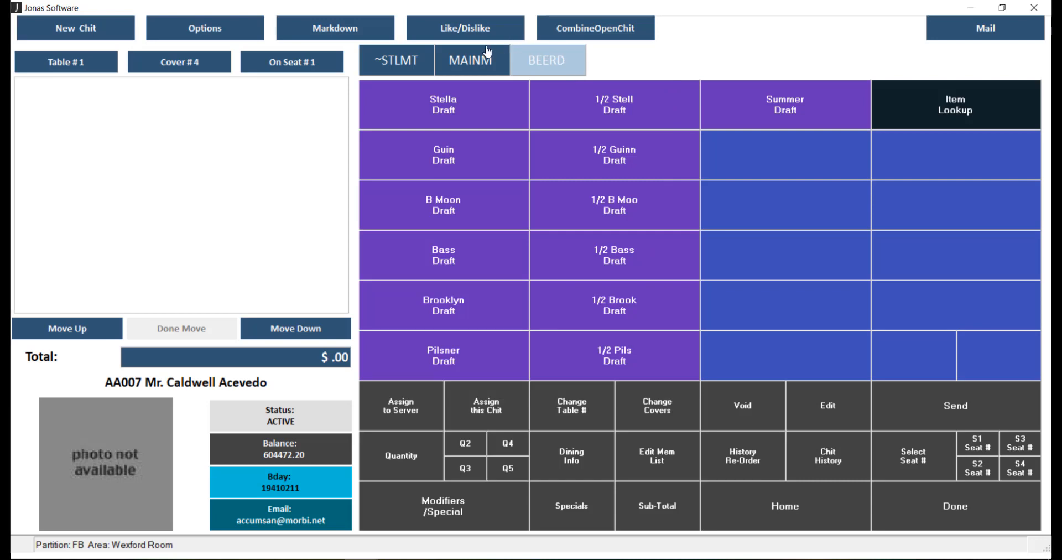
left_click(471, 60)
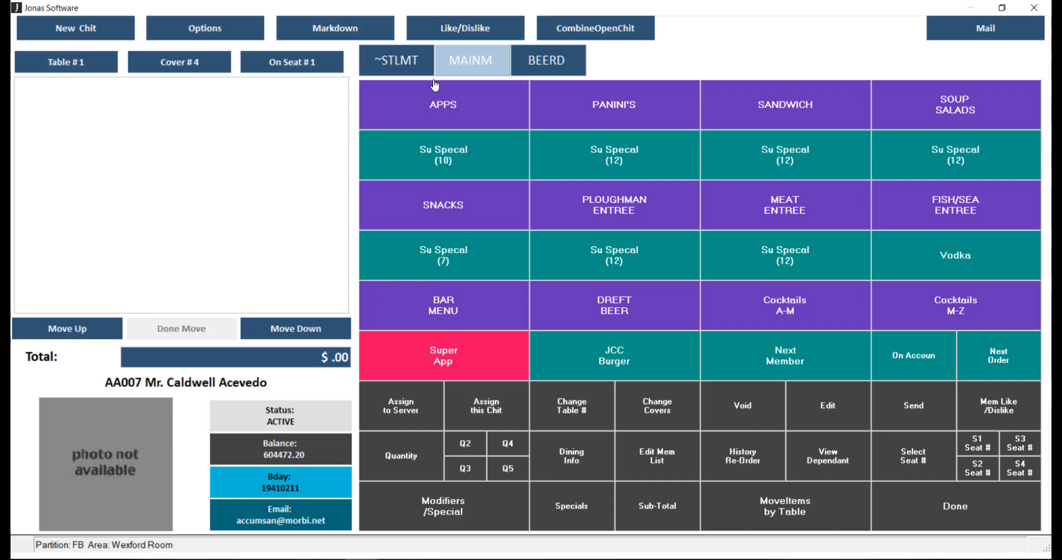
mouse_move(233, 102)
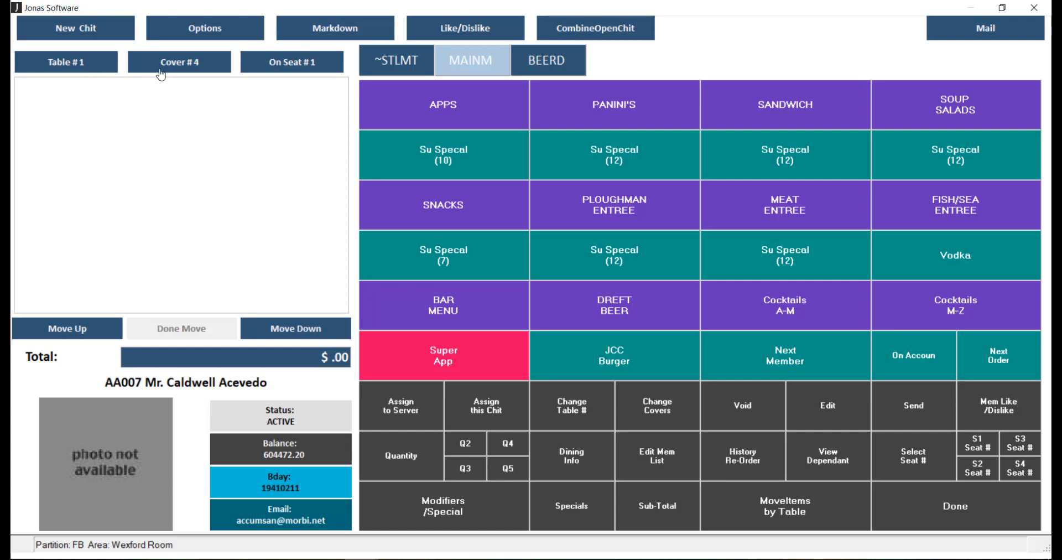
mouse_move(265, 76)
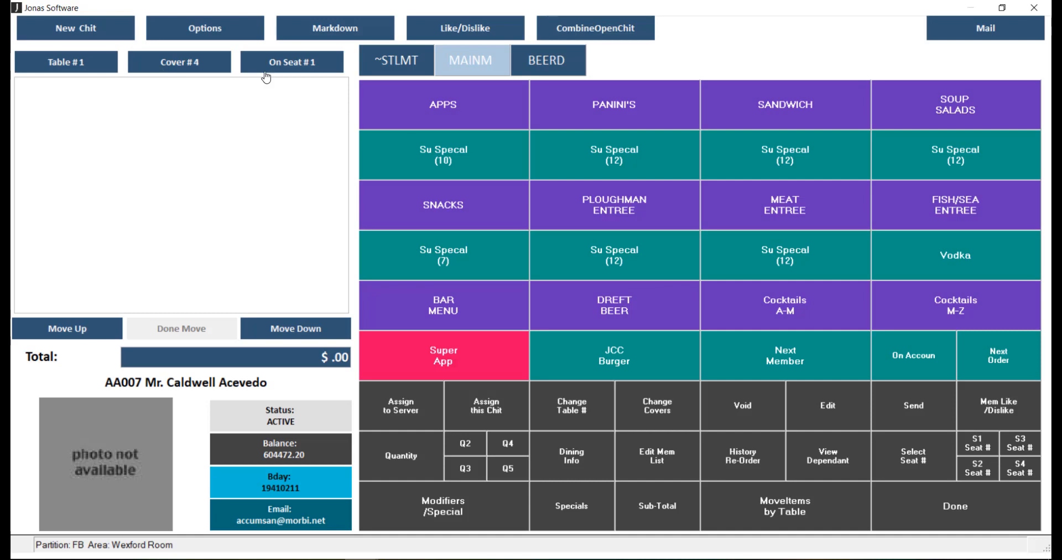
mouse_move(263, 103)
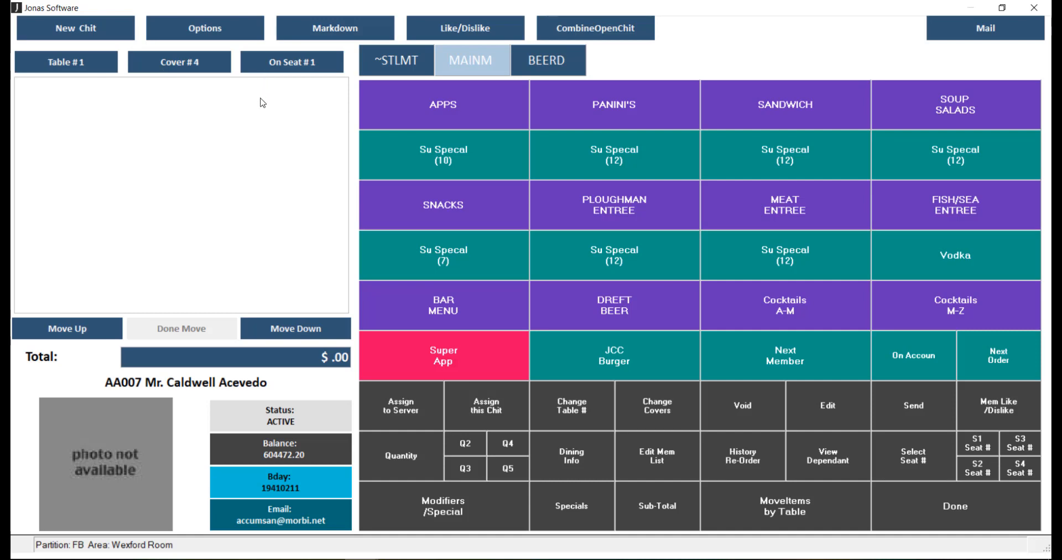
mouse_move(252, 194)
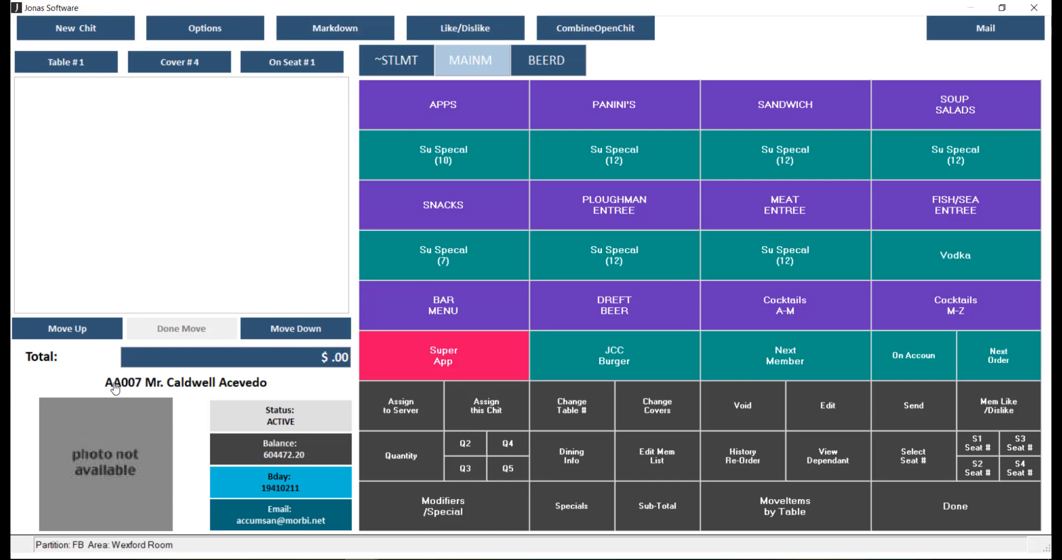
mouse_move(120, 427)
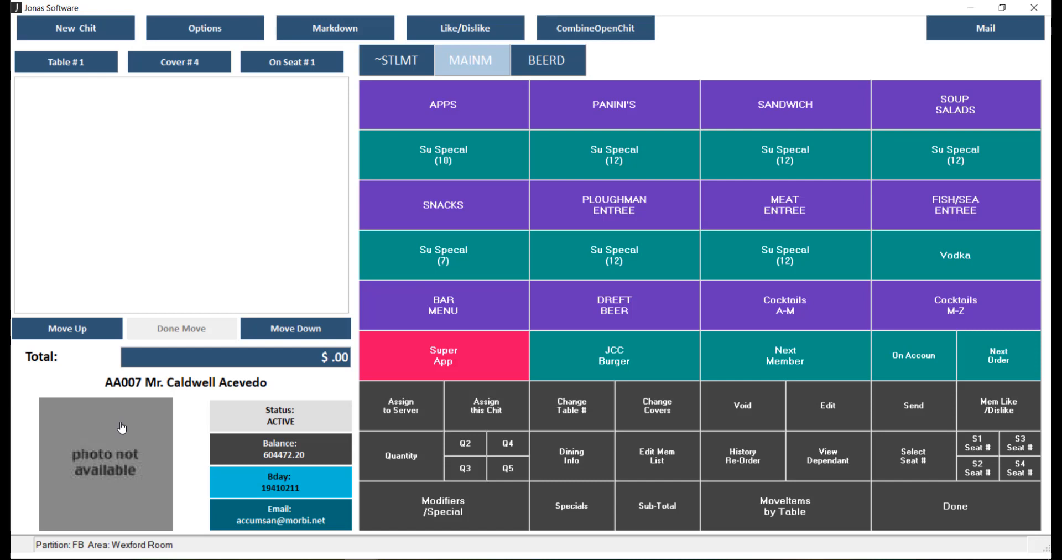
mouse_move(184, 427)
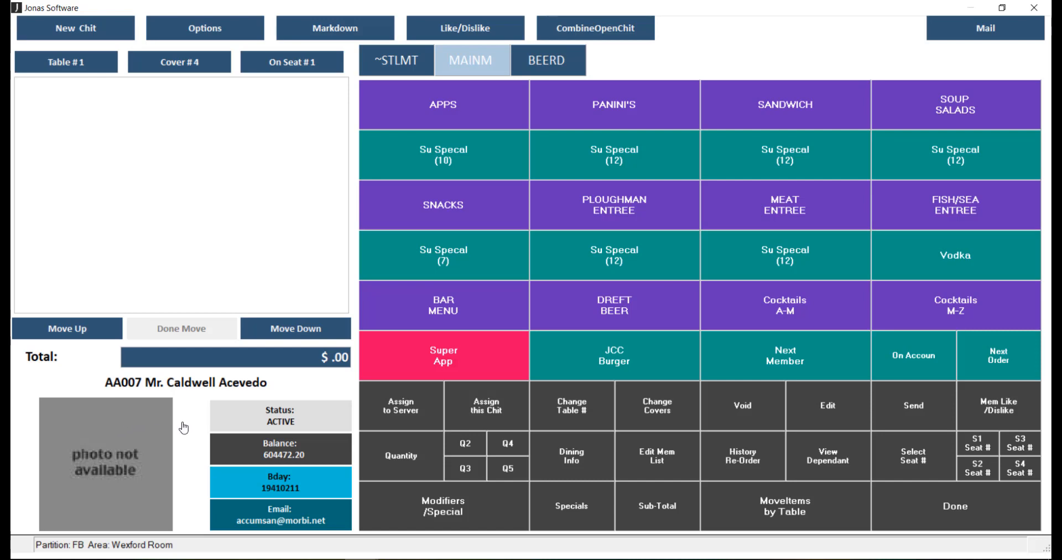
mouse_move(329, 417)
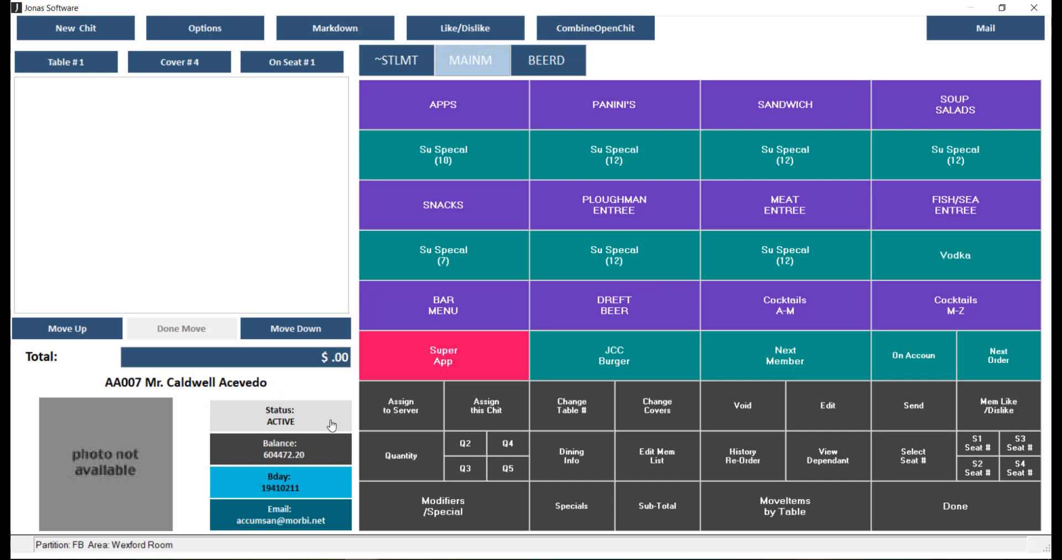
mouse_move(184, 491)
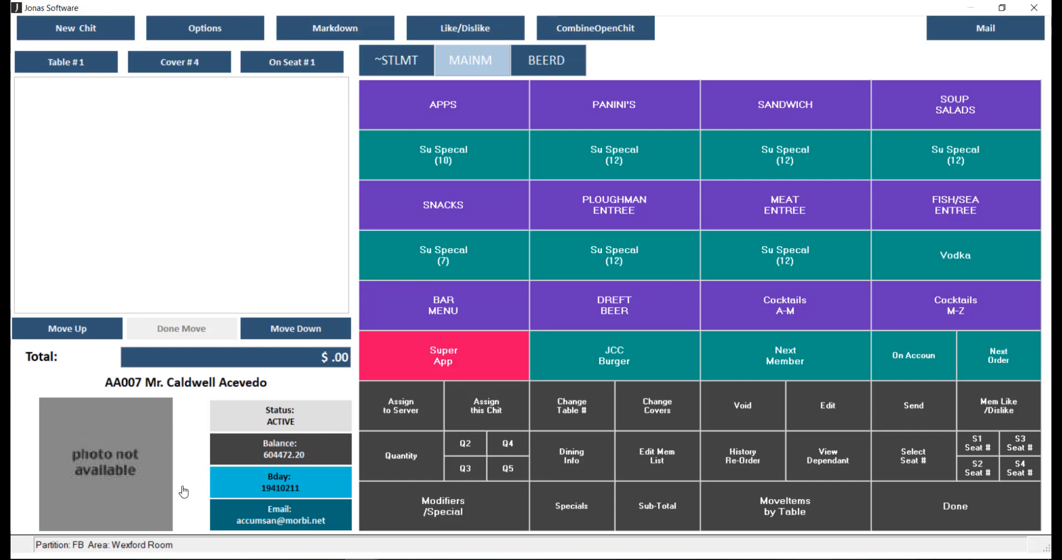
mouse_move(180, 549)
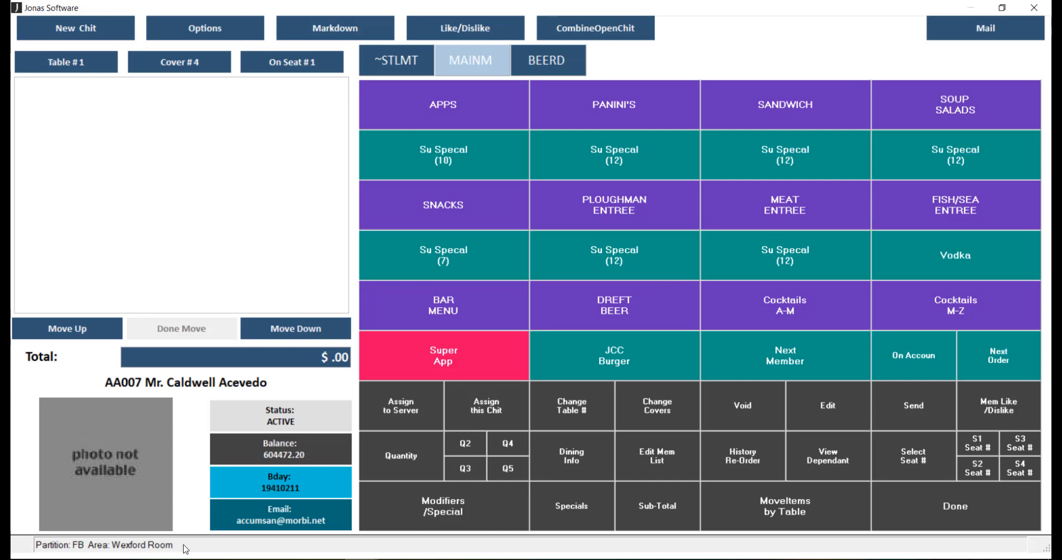
mouse_move(385, 181)
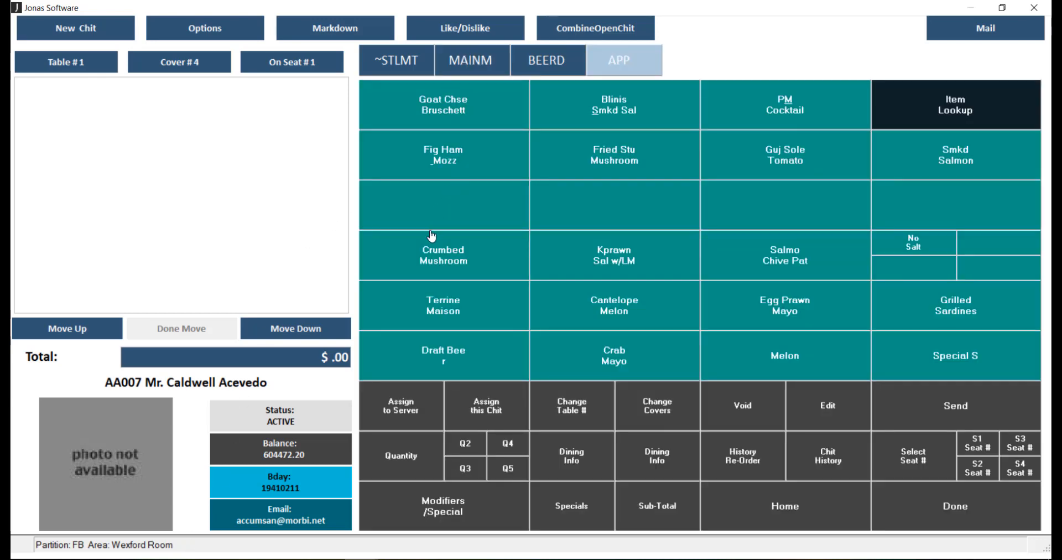
left_click(443, 256)
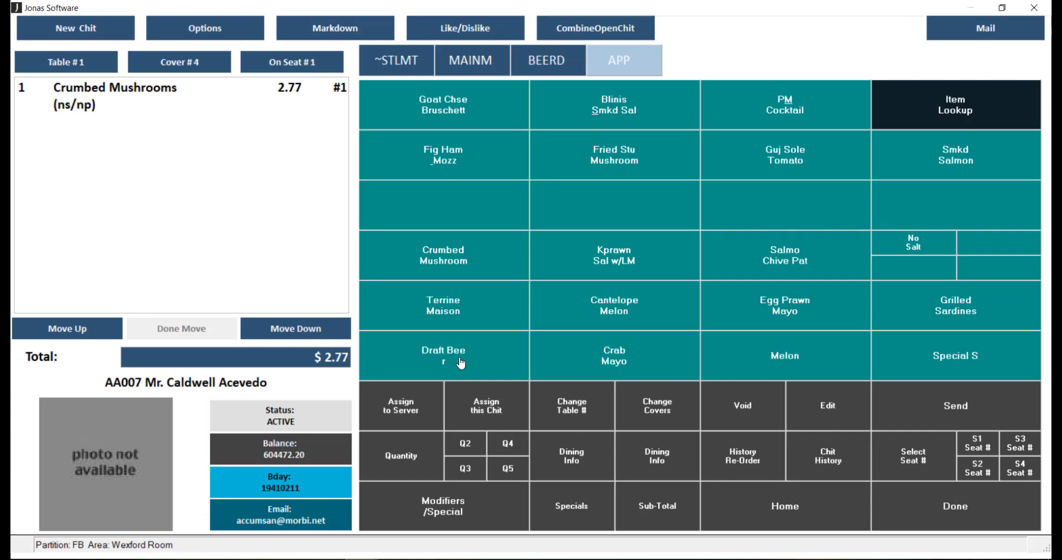
mouse_move(379, 340)
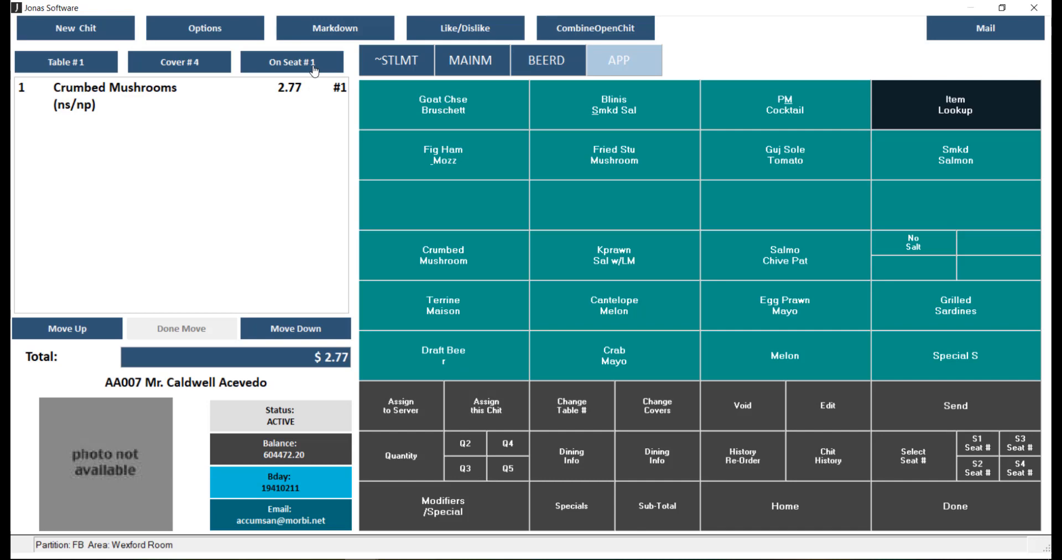
Step: Switch ordering to seat 2 and add Terrine Du Maison
left_click(292, 62)
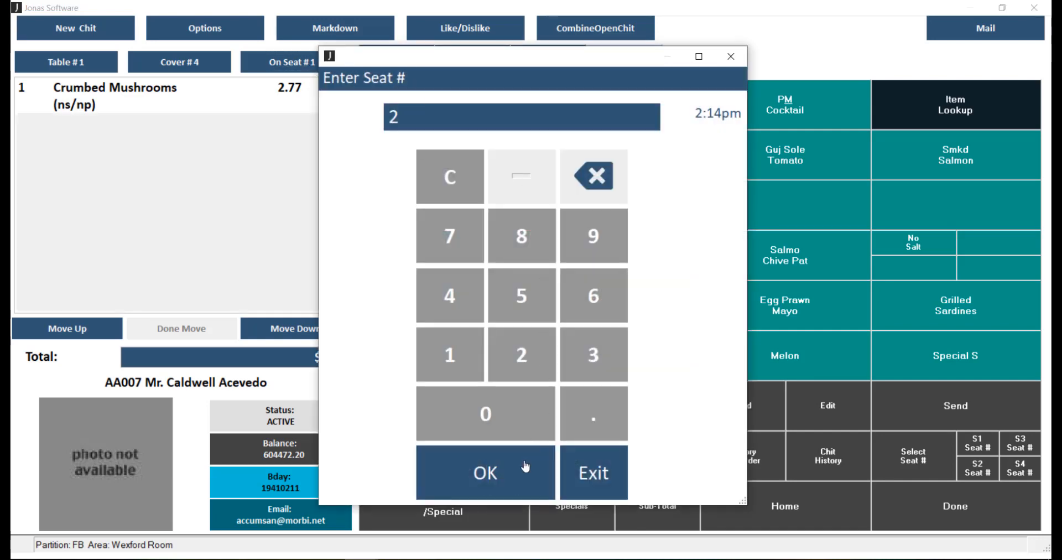
left_click(484, 473)
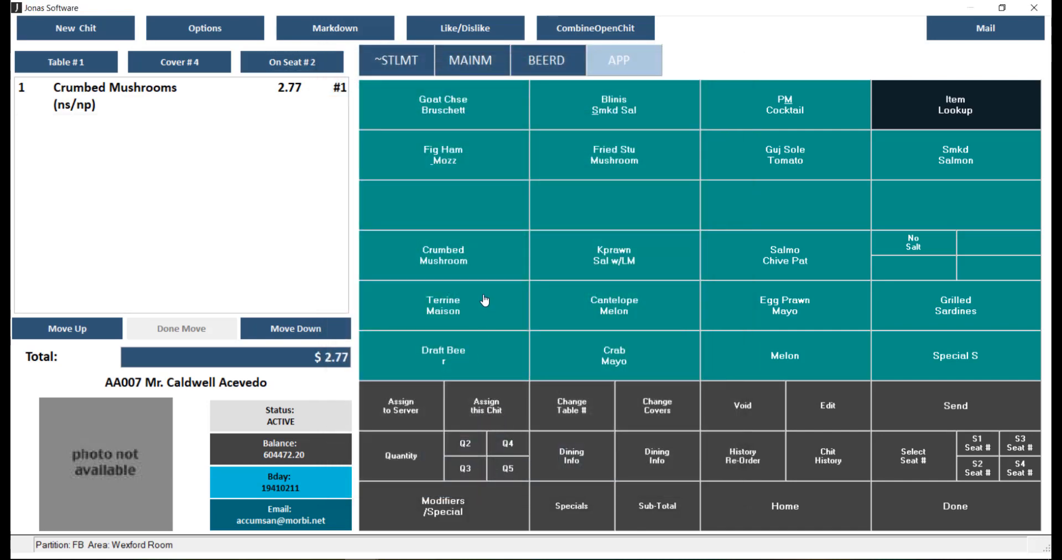
left_click(443, 306)
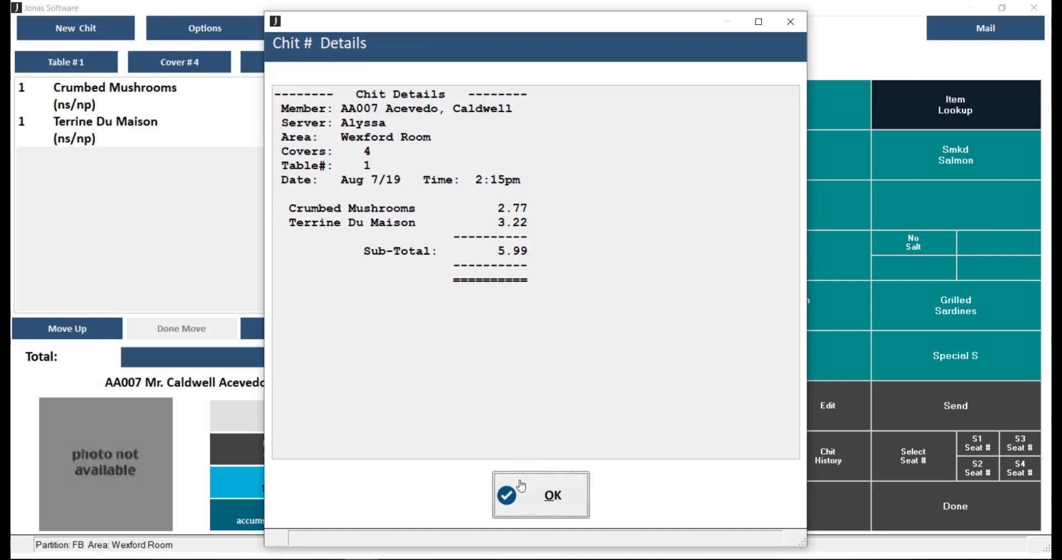
Step: Close the Chit Details summary showing both appetizers and the 5.99 subtotal
left_click(540, 495)
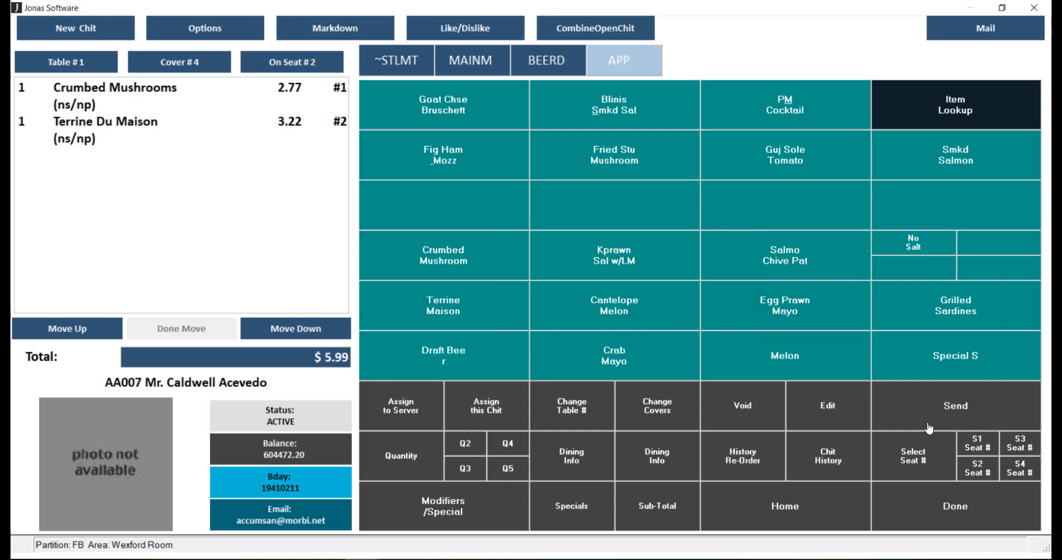
Step: Send both appetizers, then return via MAINM to the settlement options menu
left_click(955, 405)
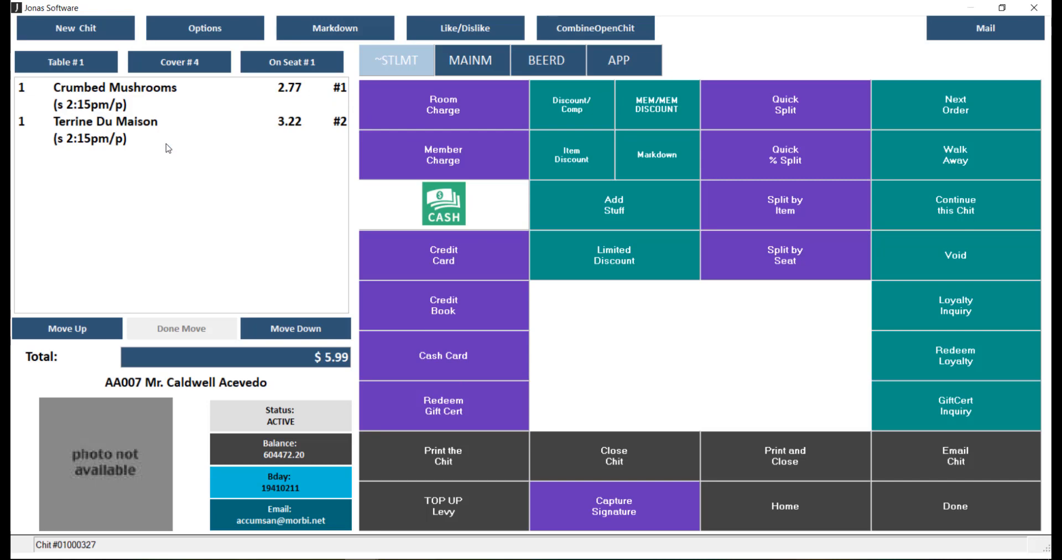
mouse_move(193, 213)
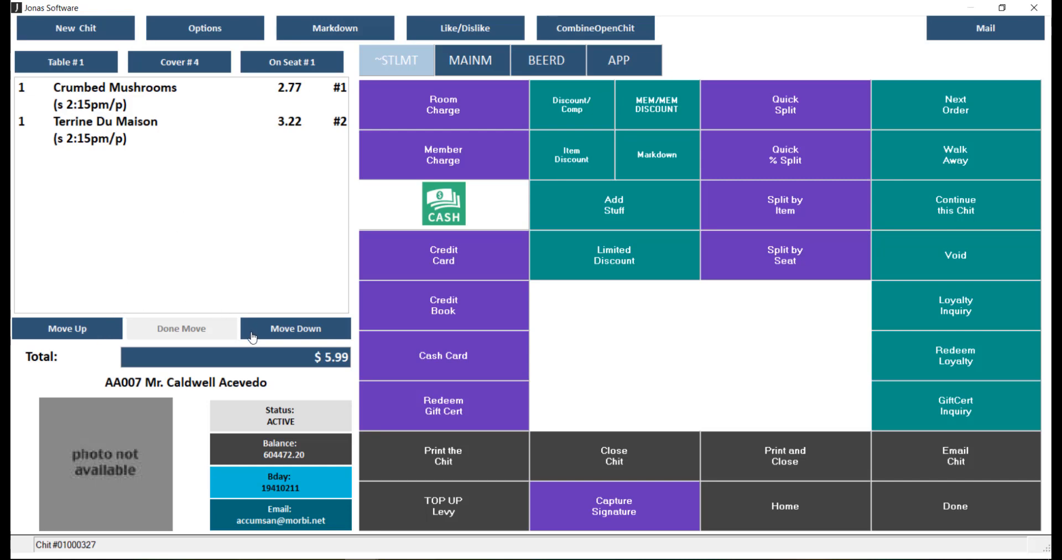
mouse_move(278, 284)
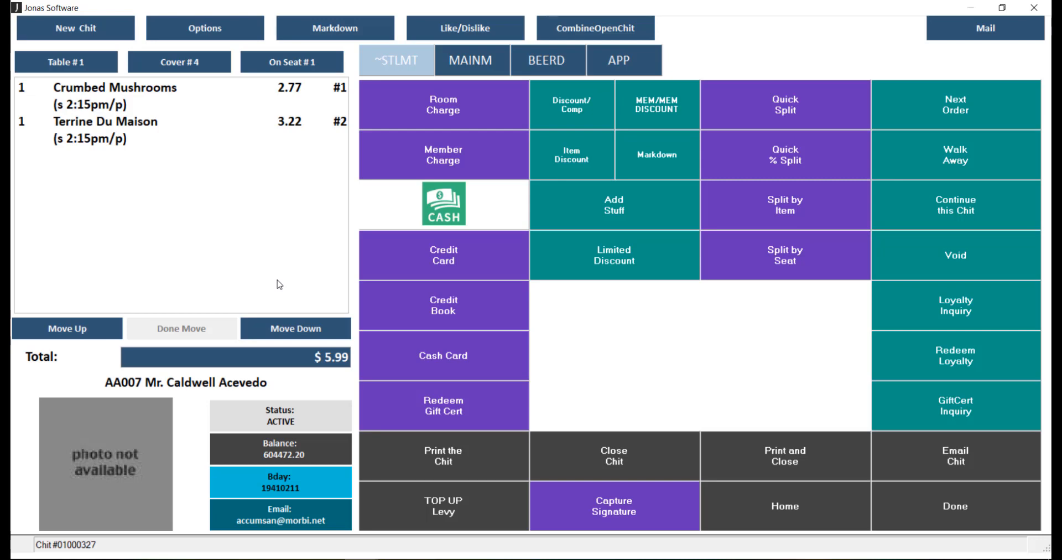
left_click(472, 60)
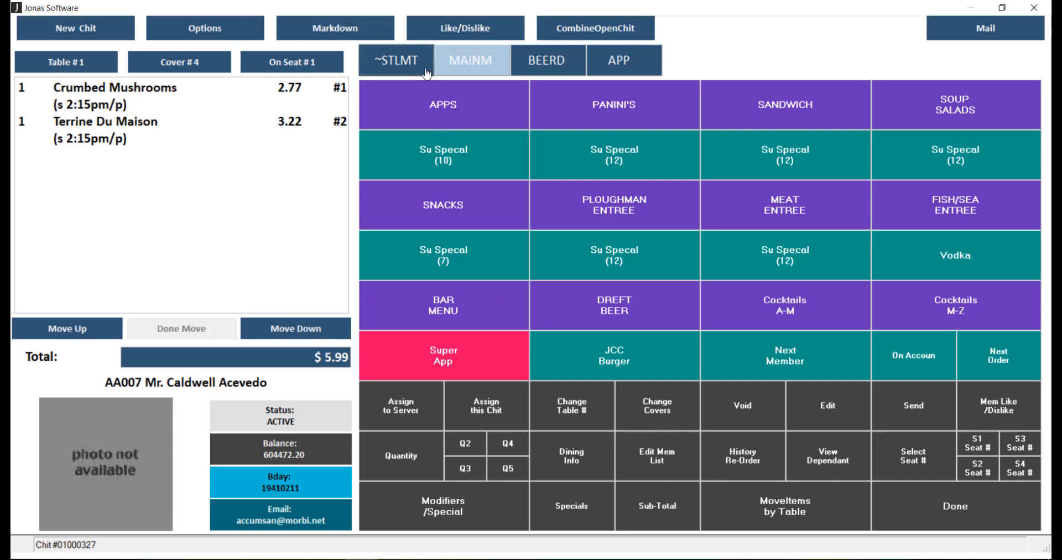
left_click(396, 60)
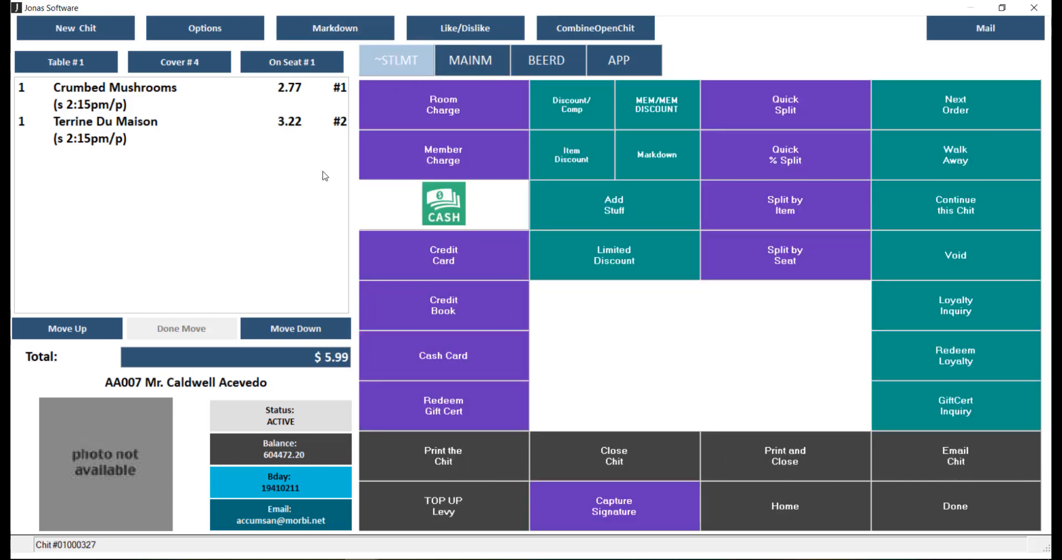